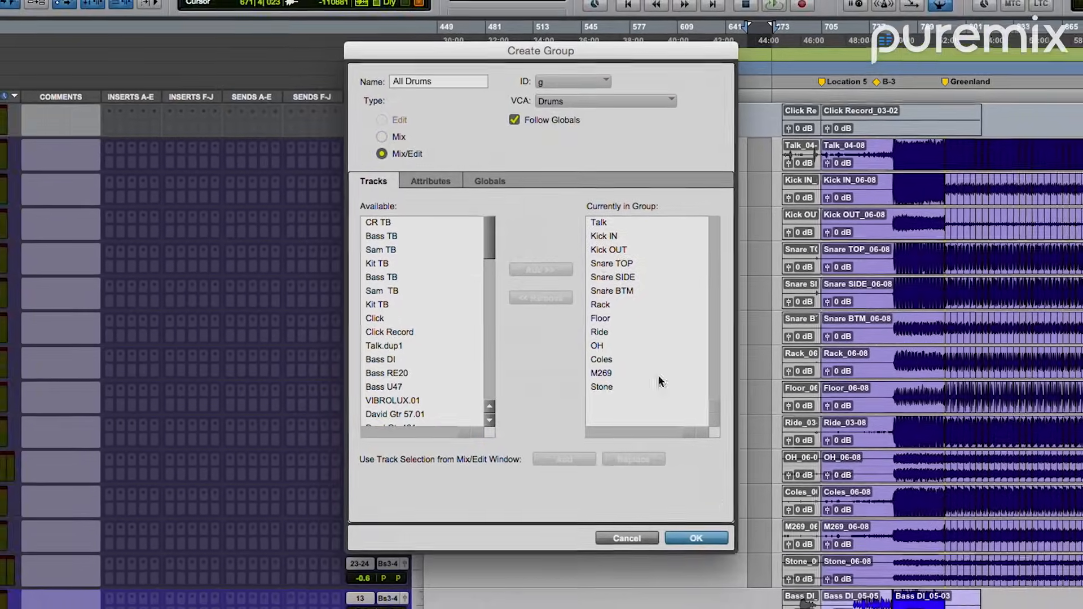
Confirm the Create Group dialog to add the All Drums Mix/Edit group of drum tracks
click(696, 538)
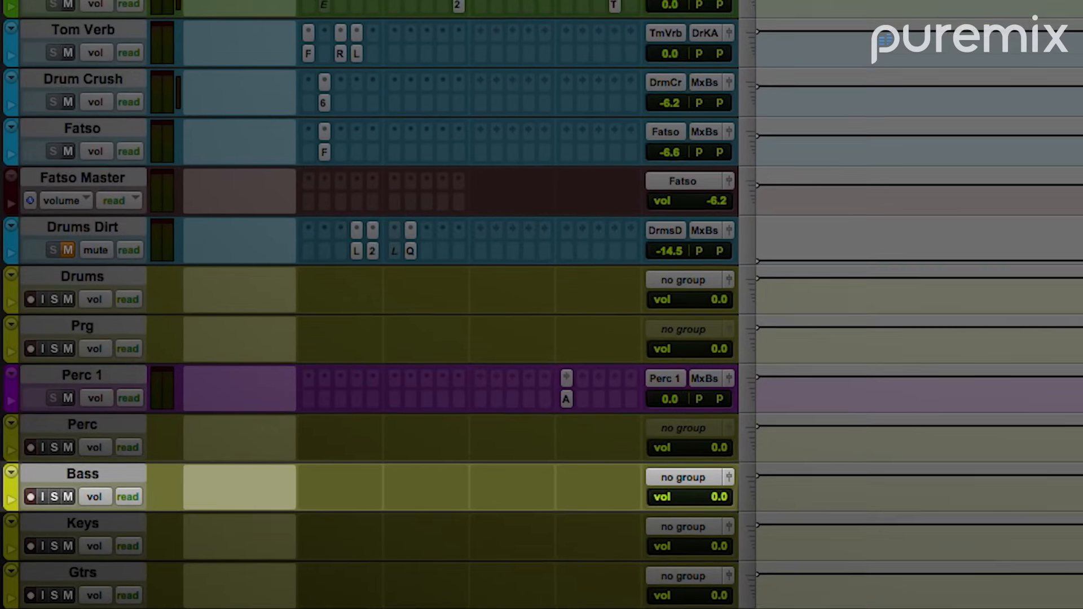